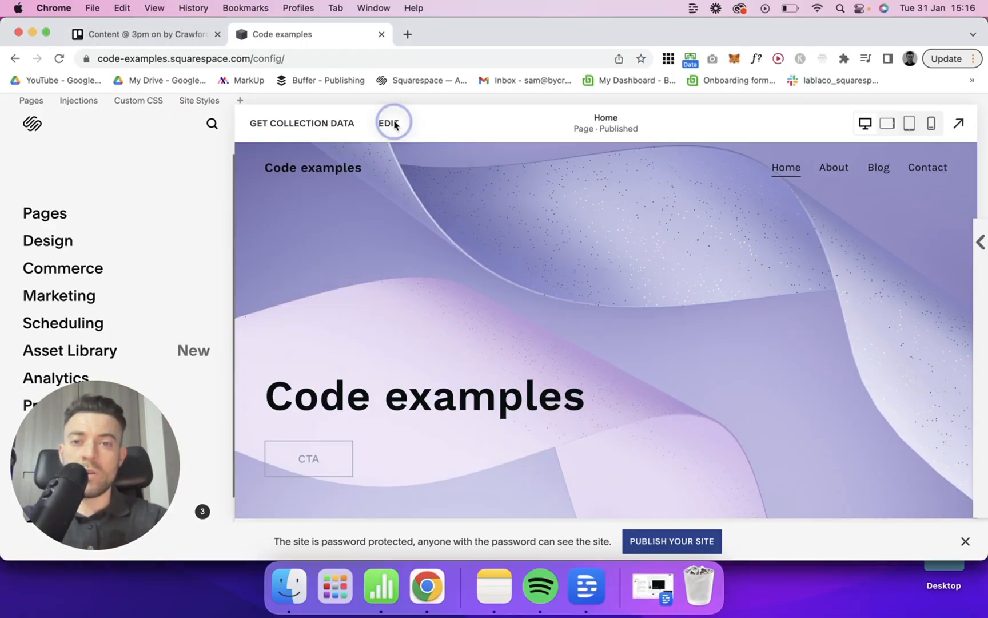
Step: Enter edit mode and add a blank section above the Meet the Team carousel
left_click(393, 123)
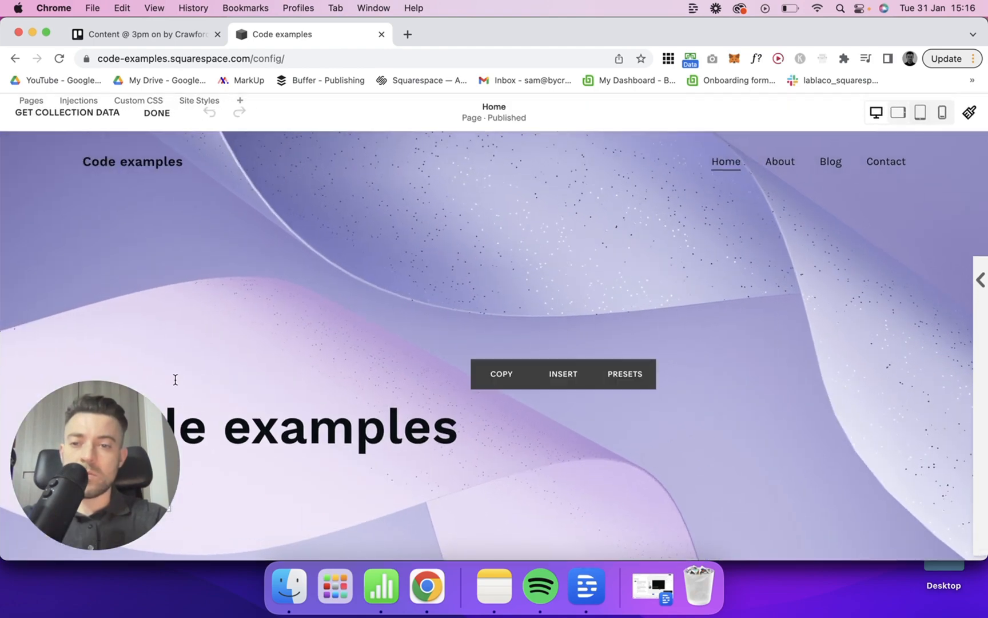
scroll("down", 3)
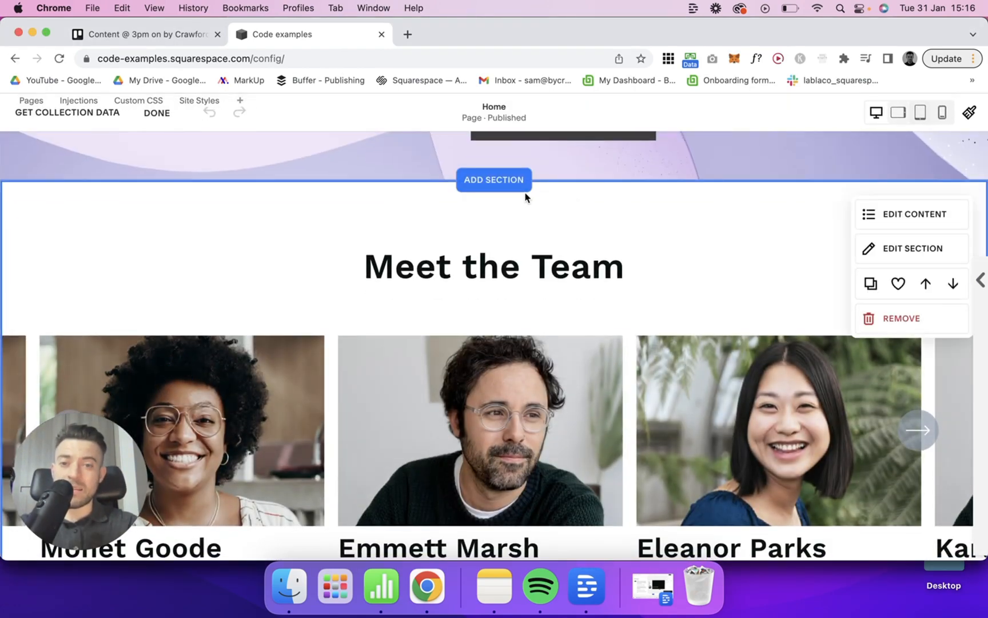
left_click(494, 180)
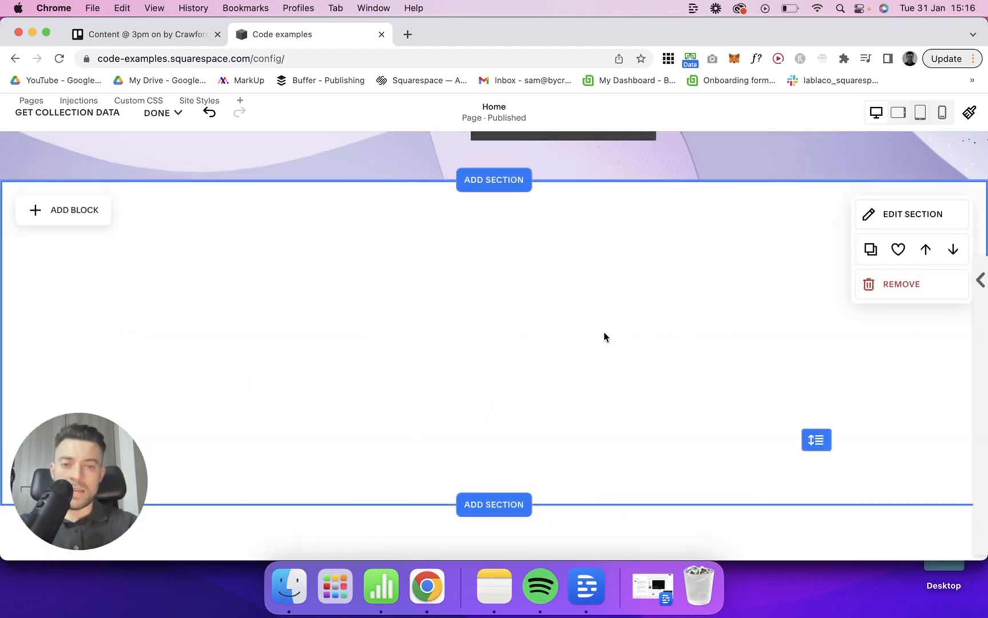
Step: Set the section background to the animated grey angled-blocks Art preset and preview it
left_click(910, 214)
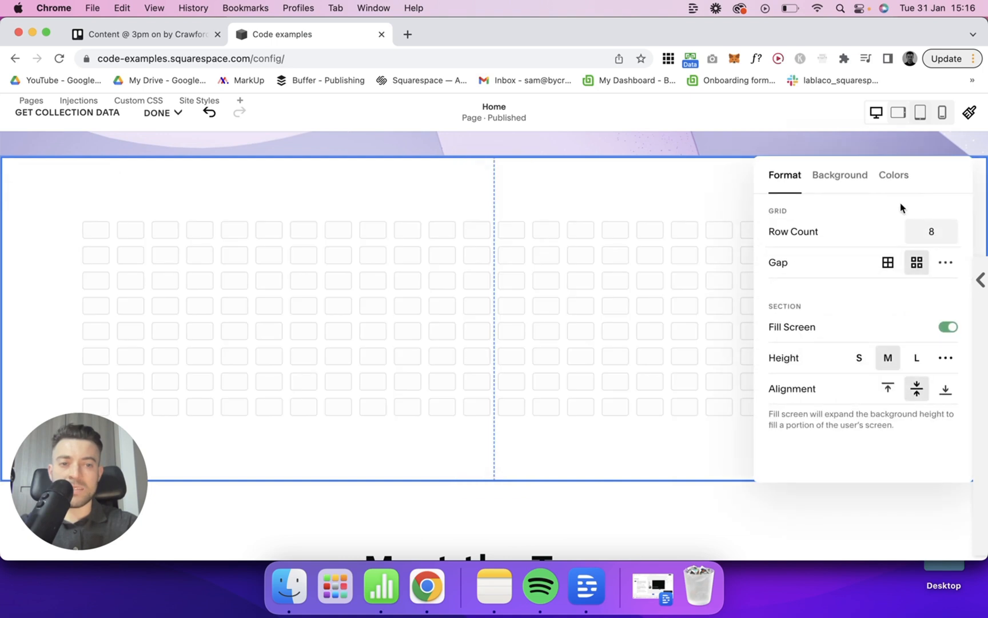
left_click(839, 174)
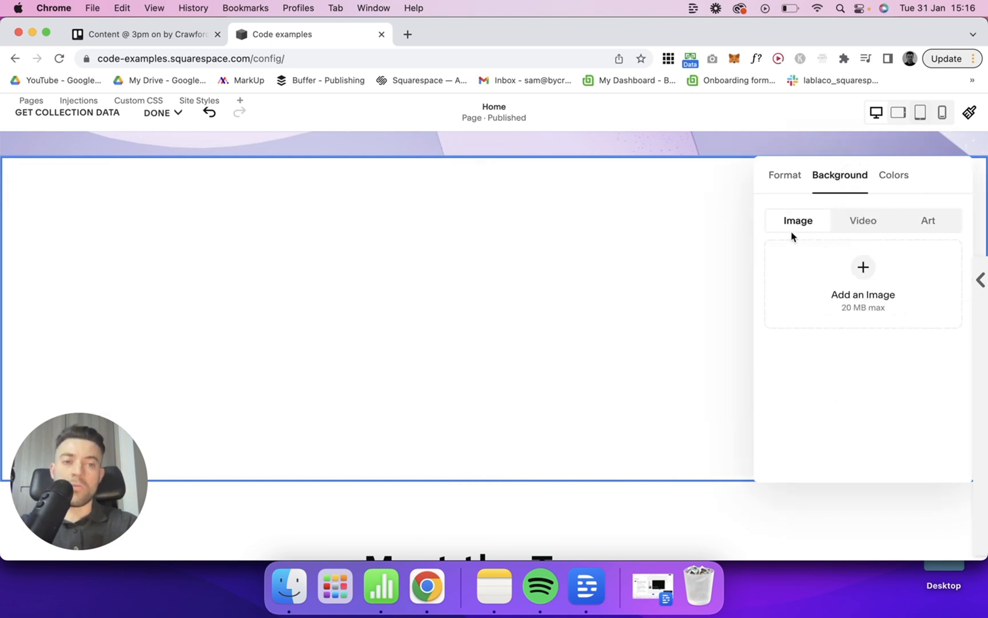
mouse_move(920, 222)
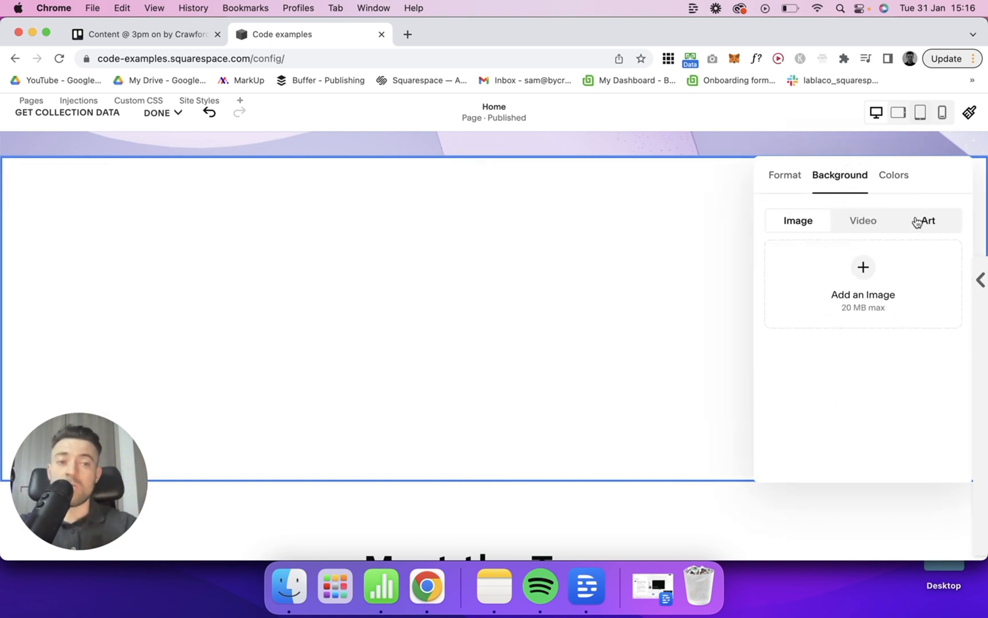
left_click(926, 220)
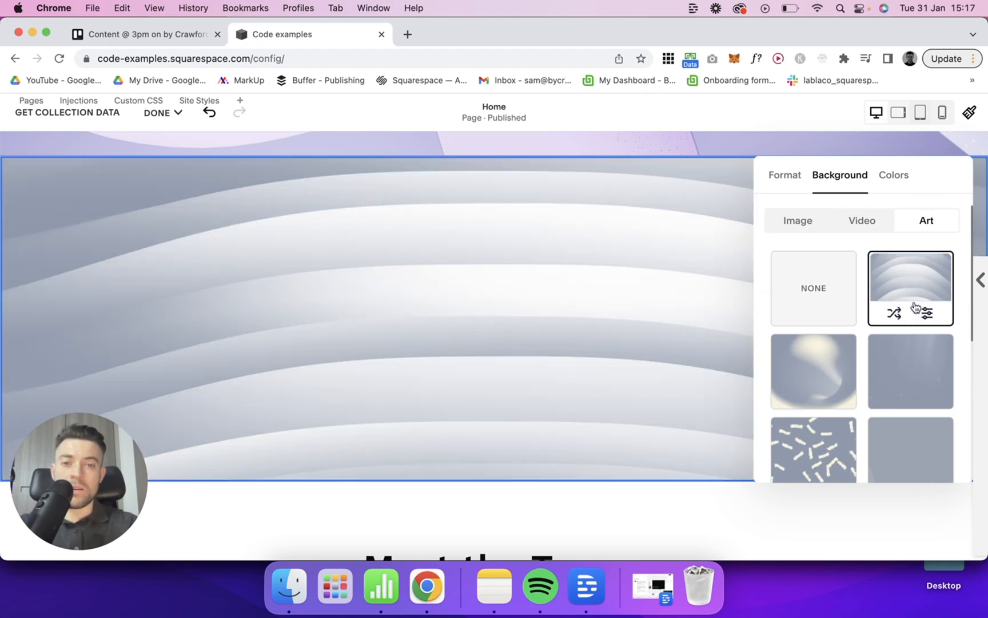
left_click(813, 370)
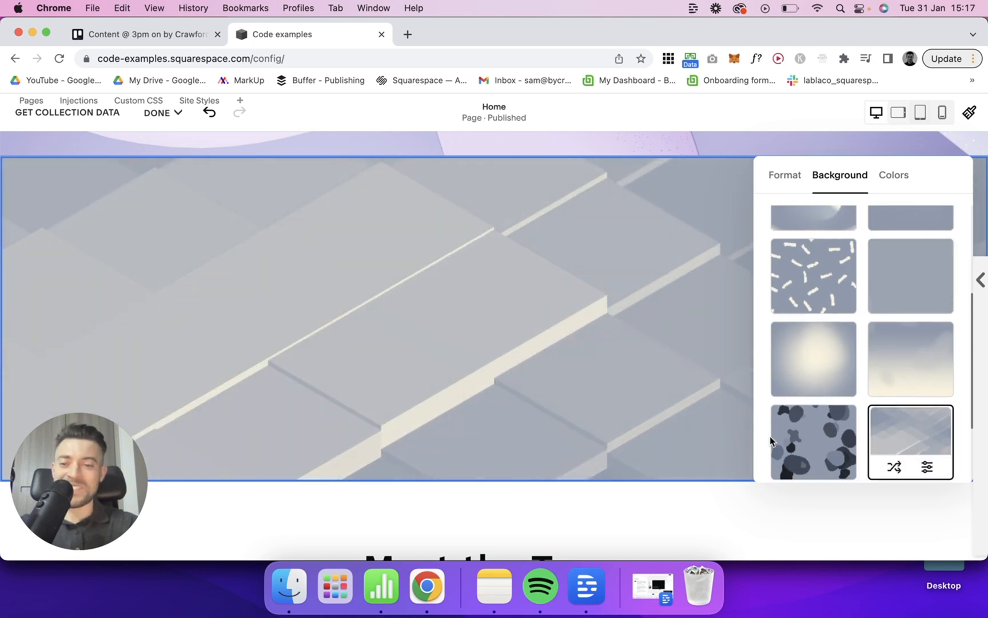
scroll("down", 3)
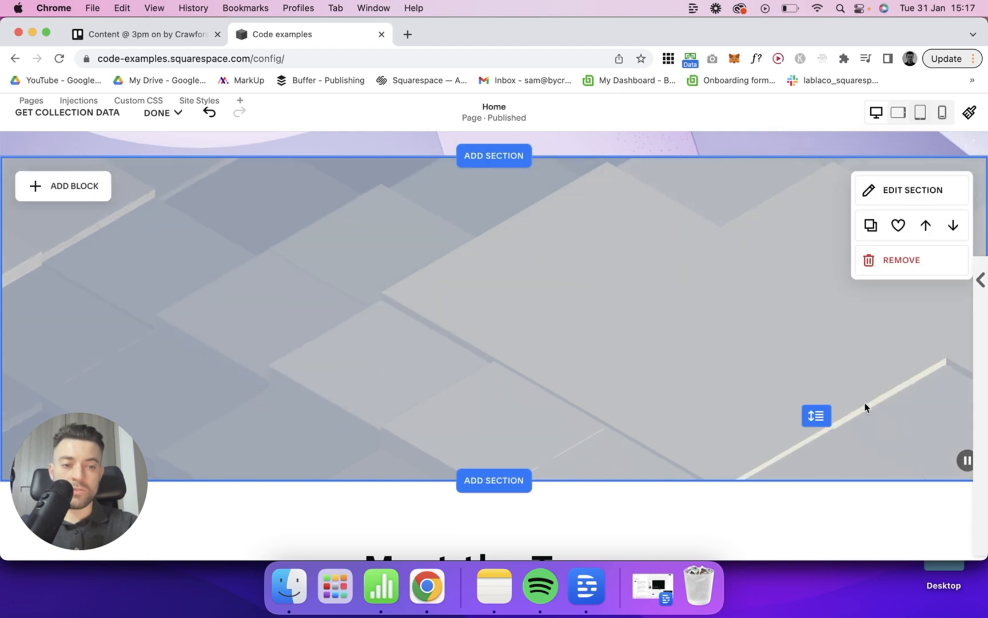
scroll("down", 3)
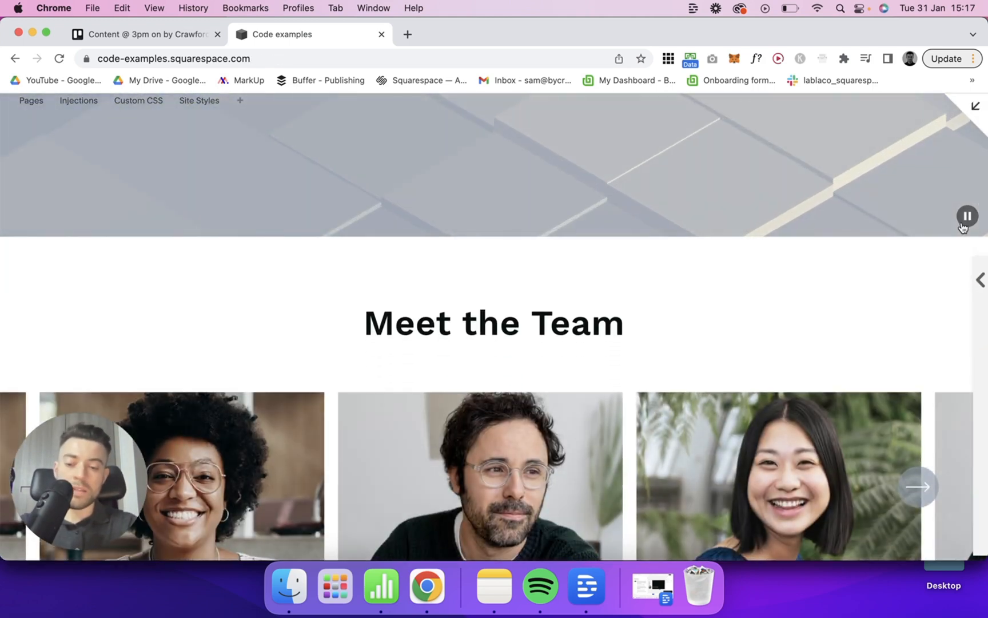
Step: Inspect the pause button in DevTools to find its class, background-pause-button visible
key("F12")
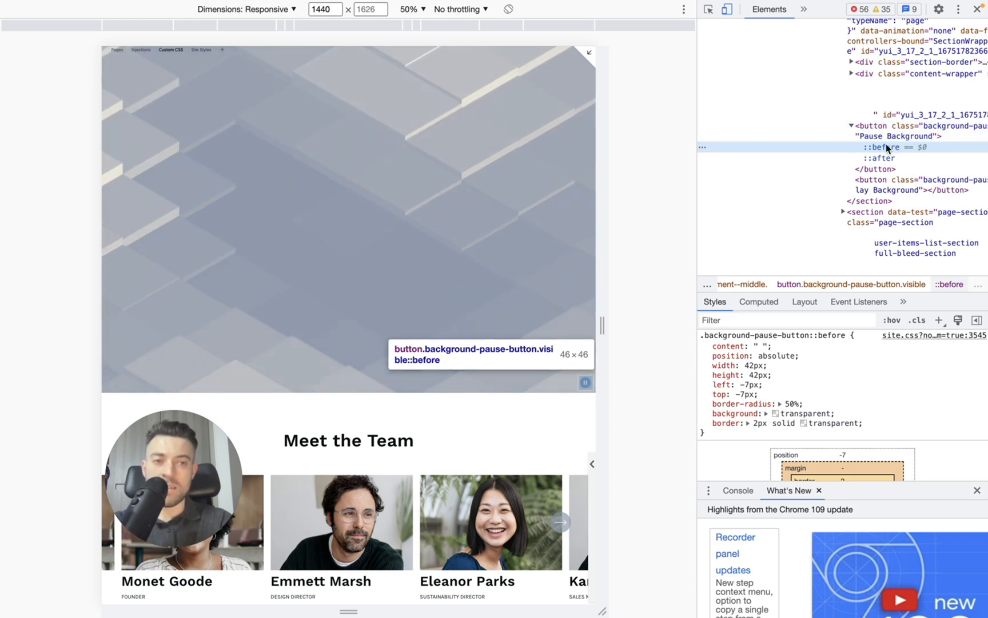
left_click(882, 158)
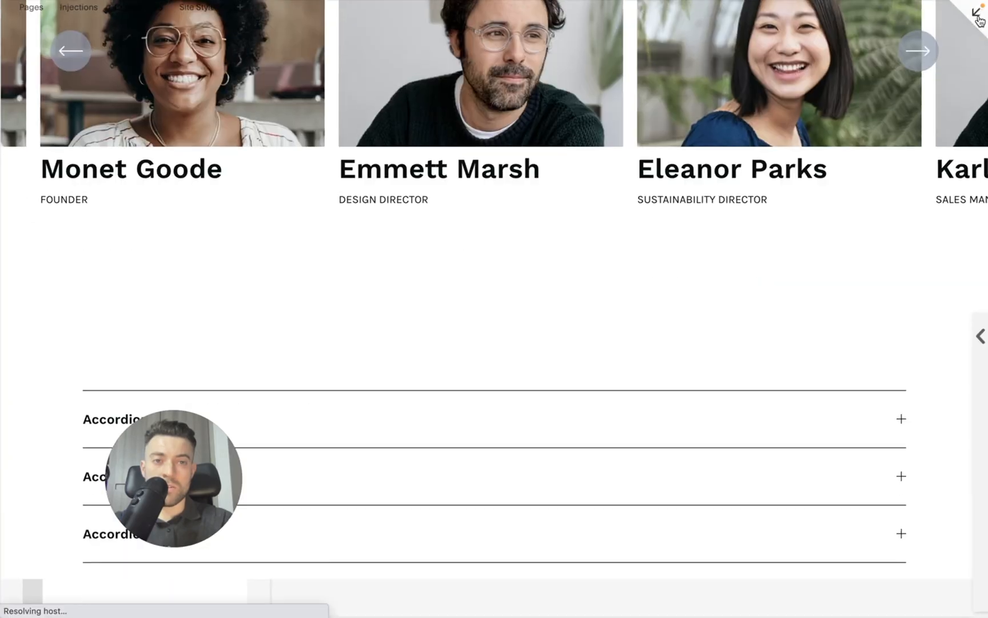
Step: Add the custom CSS rule '.background-pause-button.visible { display: none }' and preview the page
left_click(138, 7)
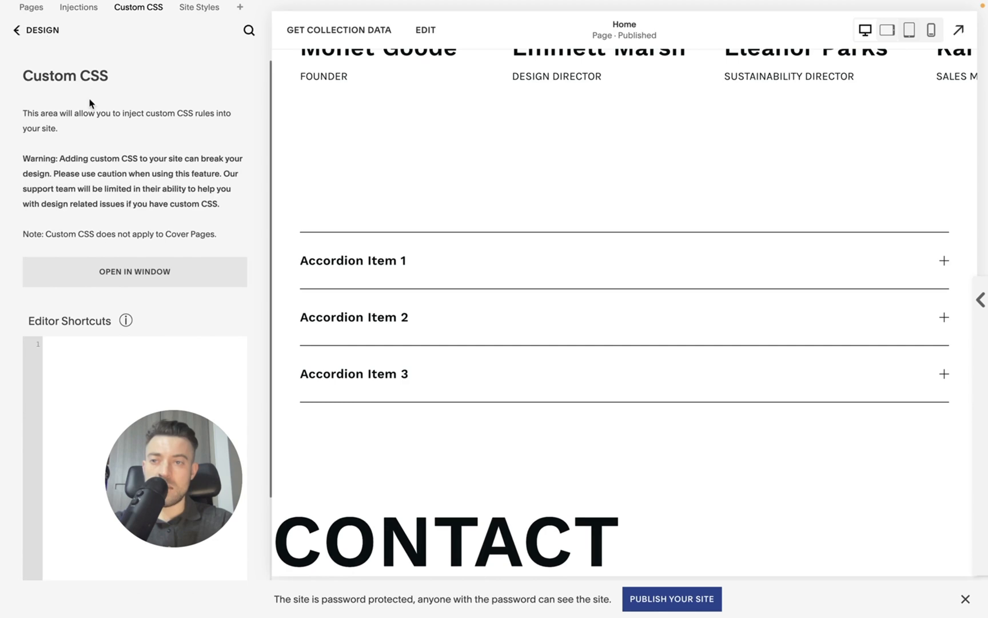
type(".background-pause-button.visible {")
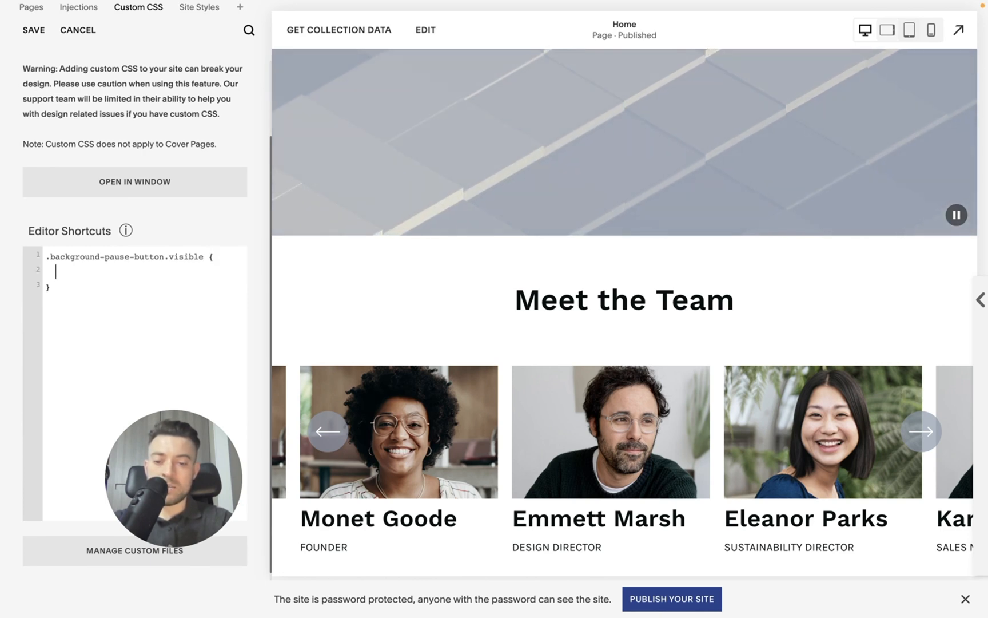
type("display: none")
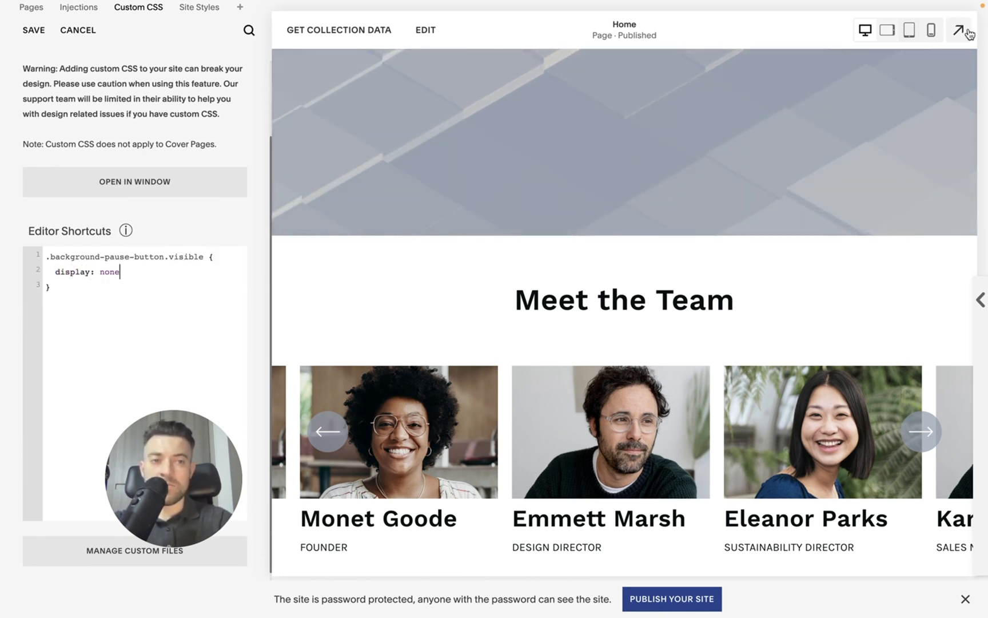
left_click(967, 30)
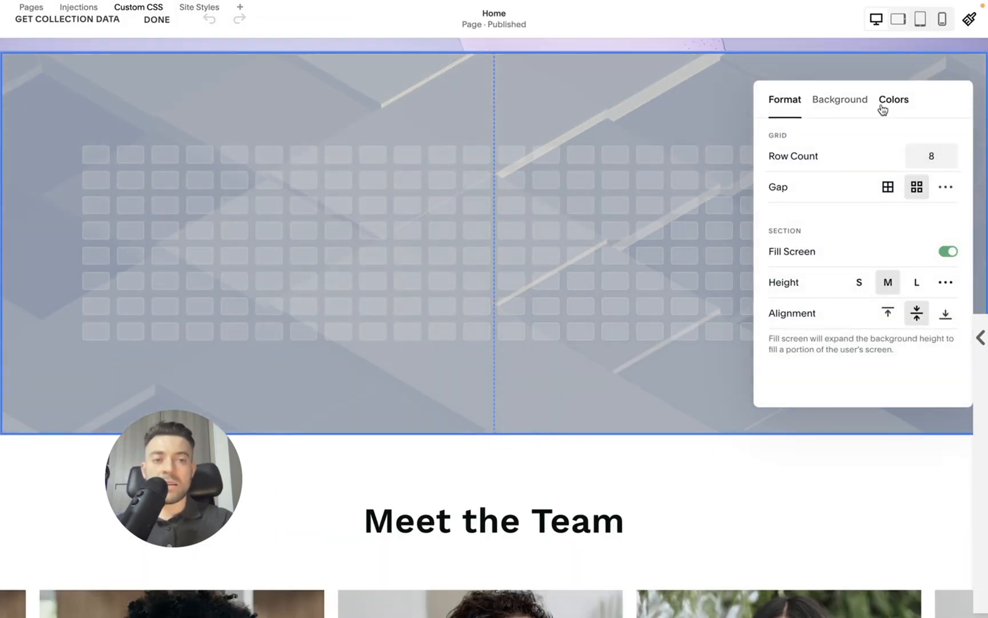
Step: Switch the section to the particle art background with a #000000 black backdrop
left_click(839, 100)
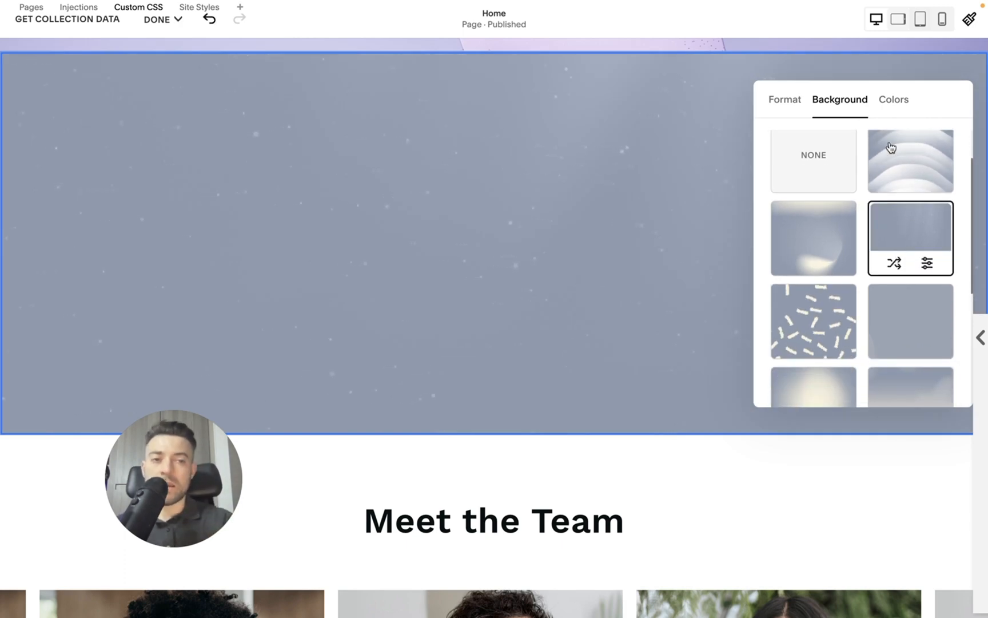
left_click(892, 263)
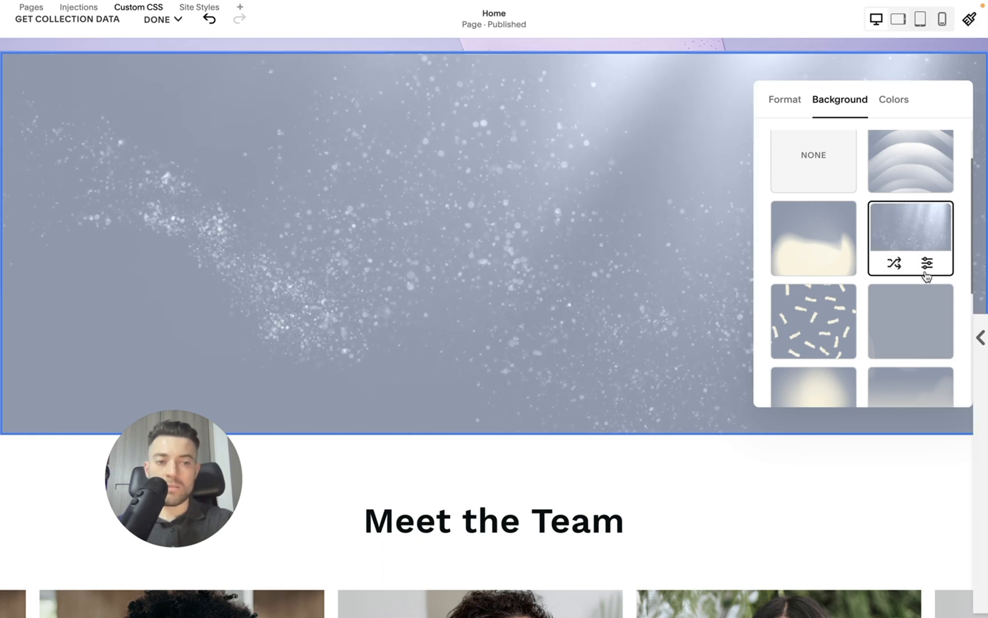
left_click(927, 263)
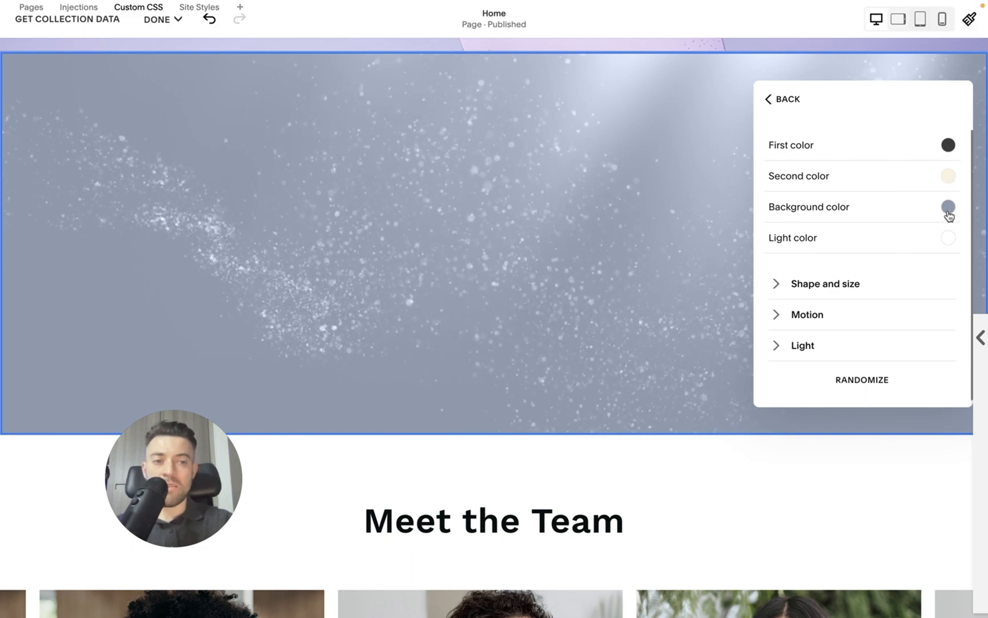
left_click(946, 206)
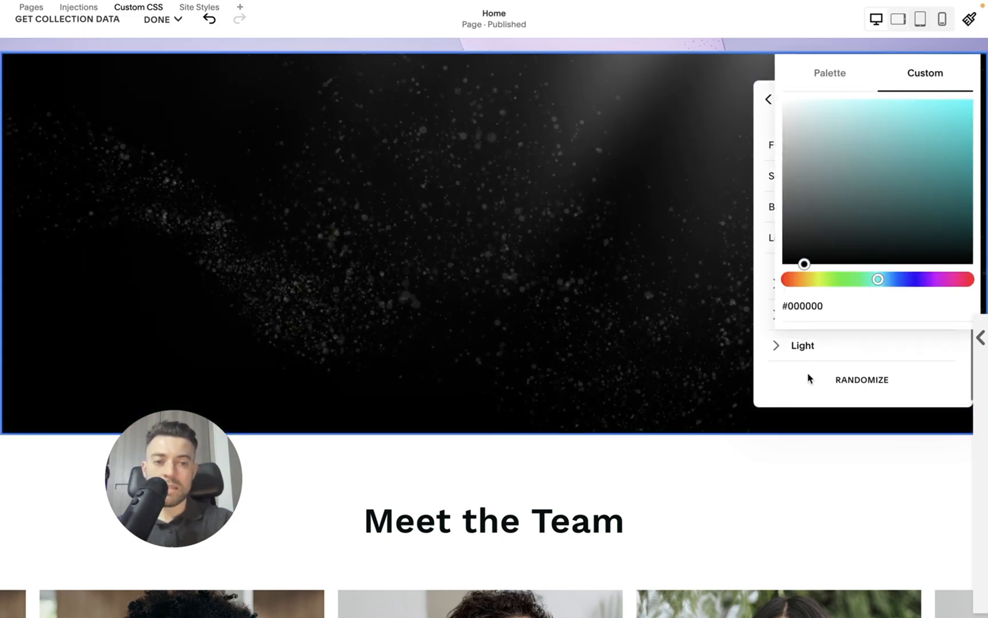
Step: Set the particle colours to dark grey and grey-blue palette swatches
left_click(829, 72)
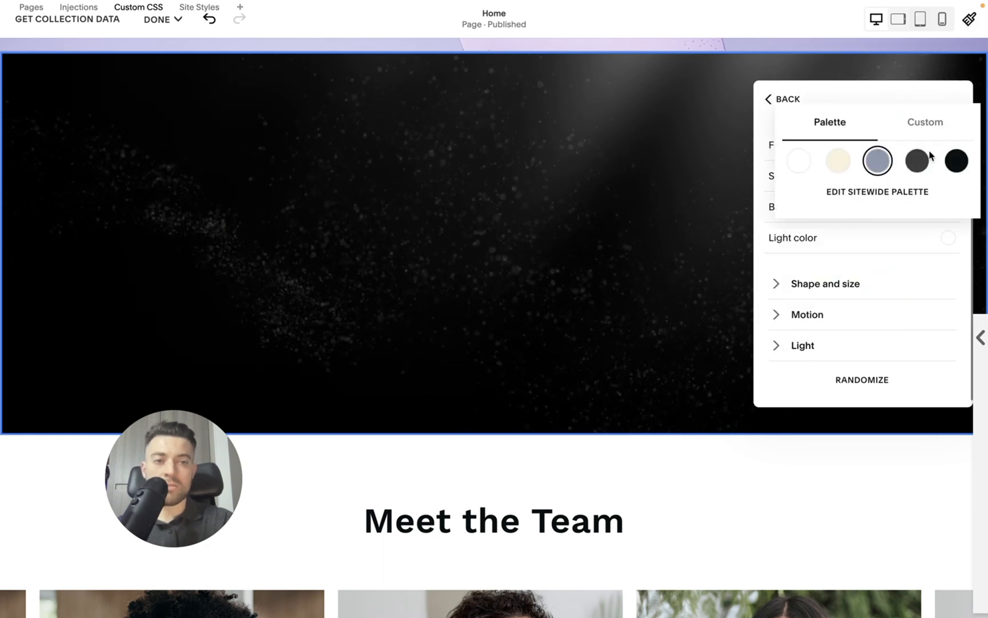
left_click(917, 160)
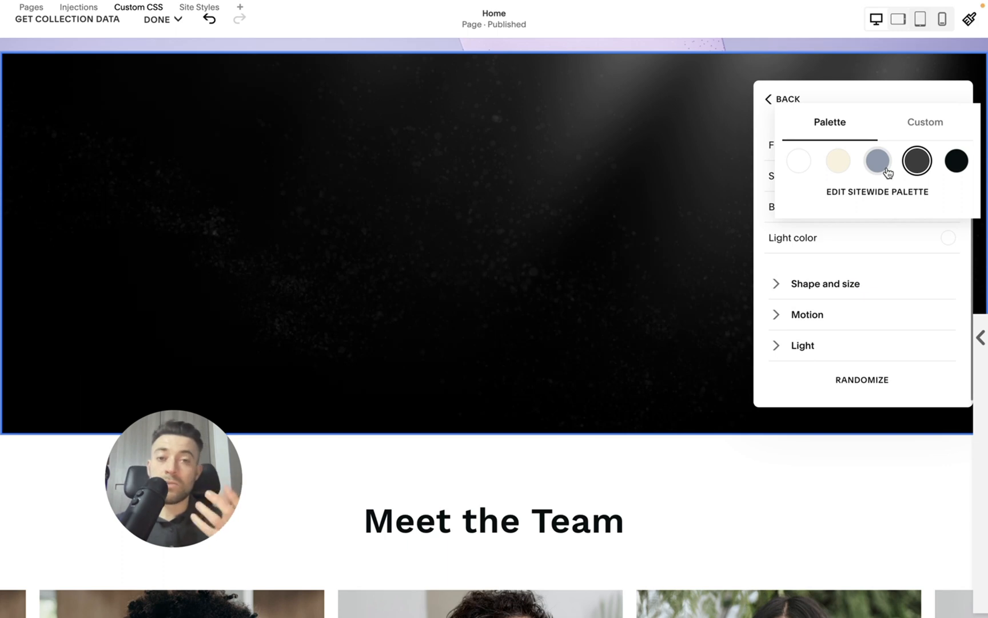
left_click(877, 161)
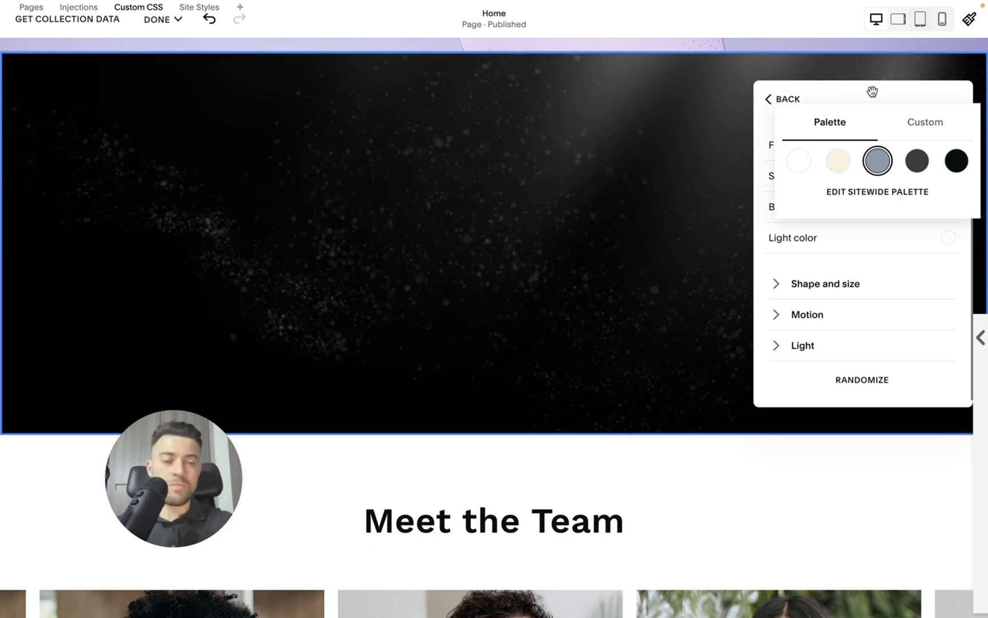
left_click(786, 99)
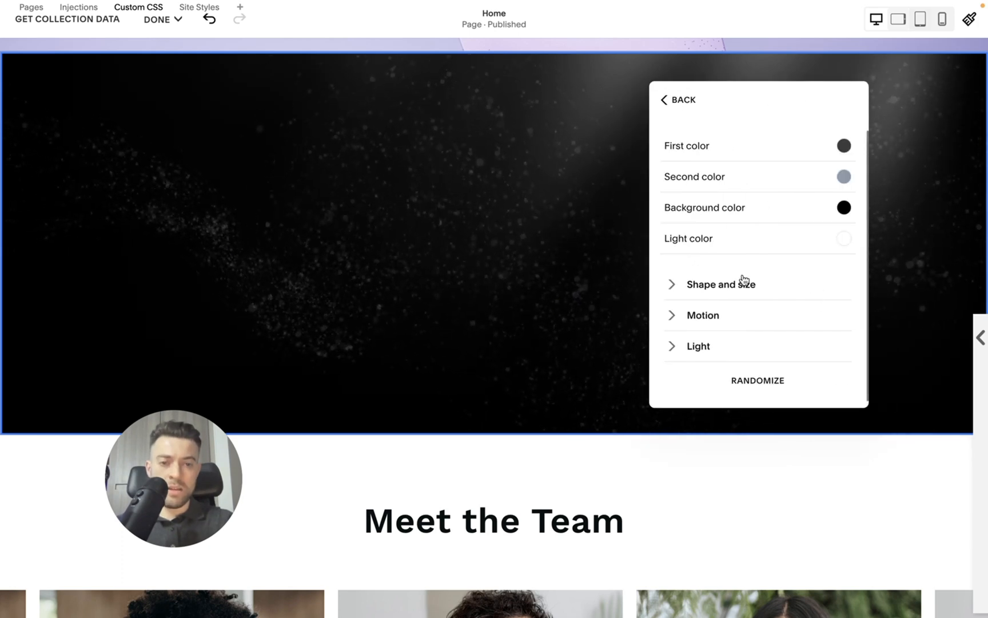
Step: Set particles to High opacity, finish editing, and open the full-window preview
left_click(719, 284)
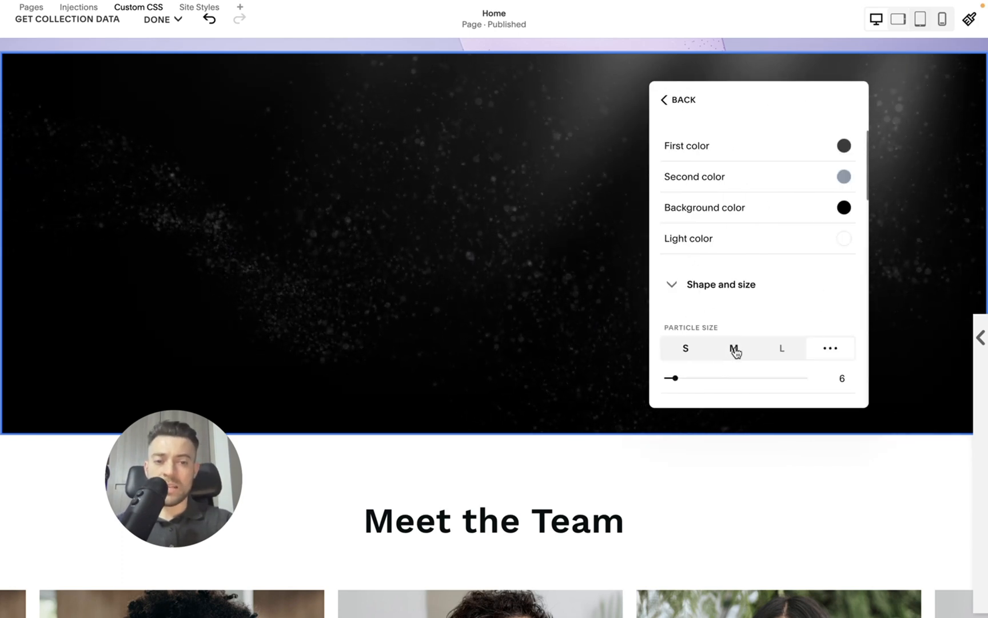
scroll("down", 3)
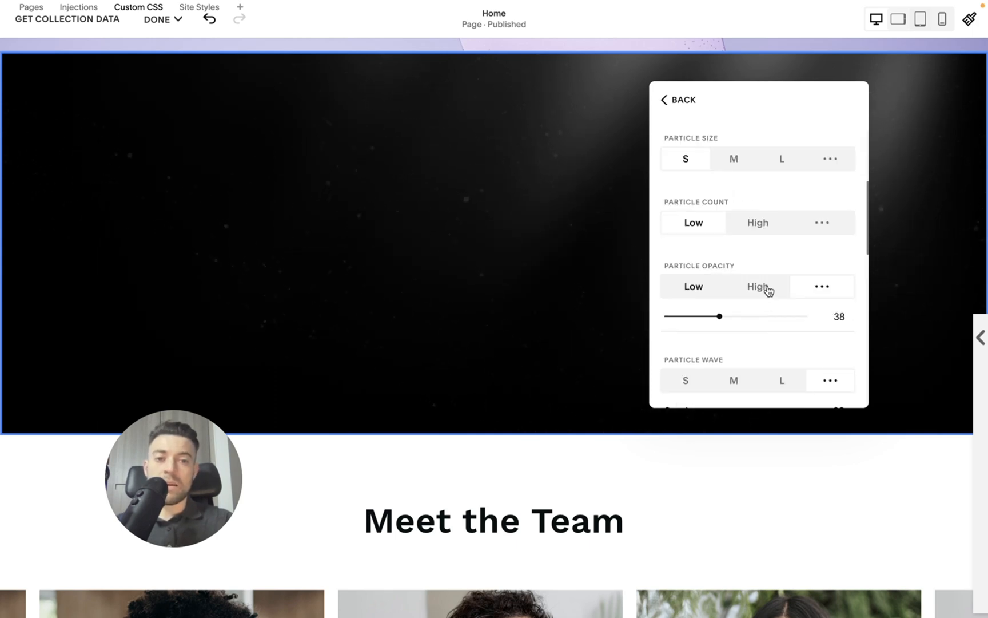
left_click(693, 286)
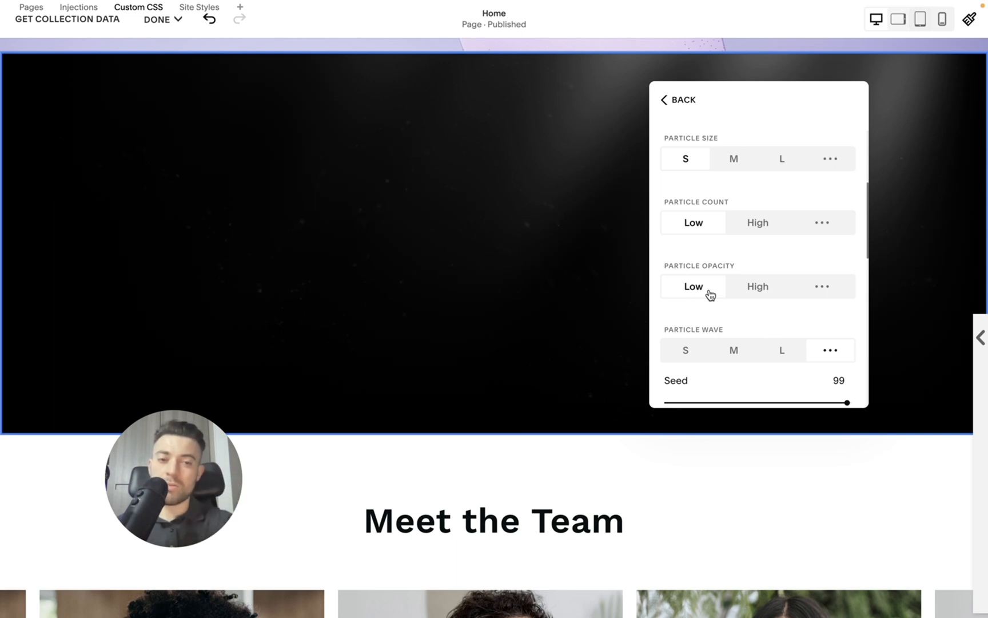
left_click(758, 286)
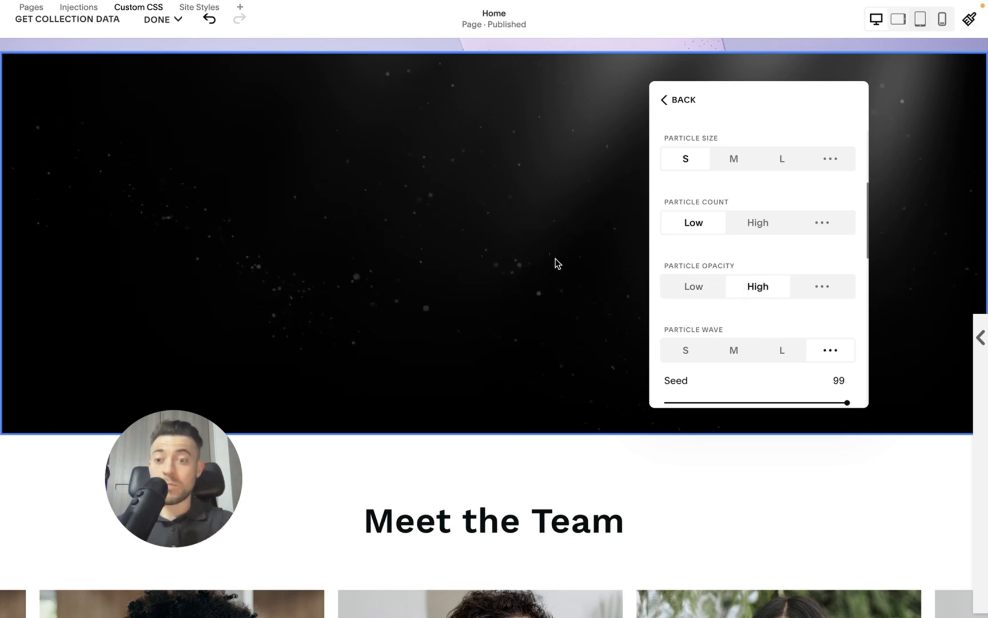
scroll("down", 3)
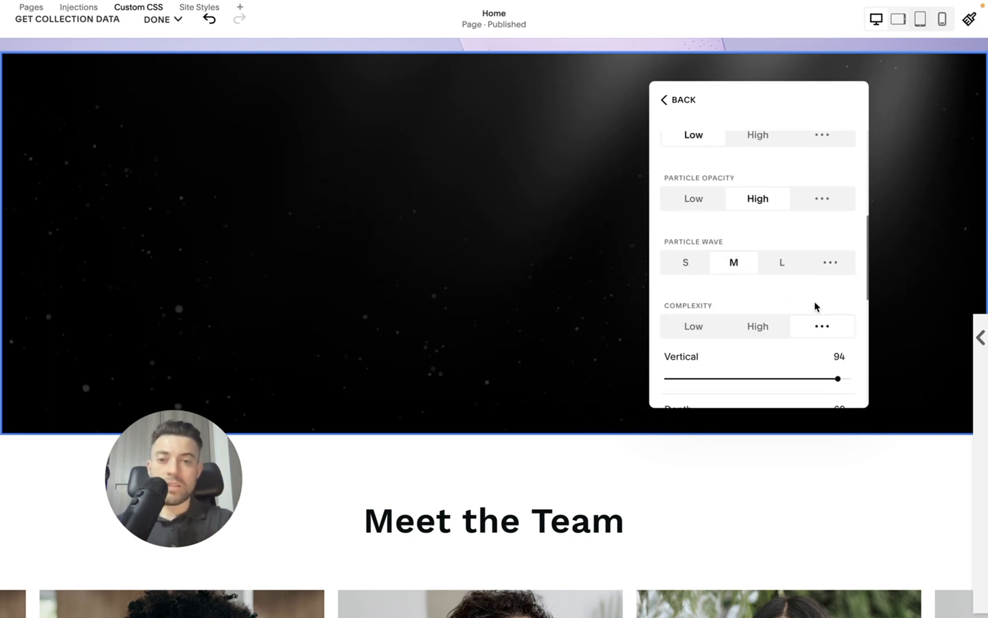
scroll("down", 3)
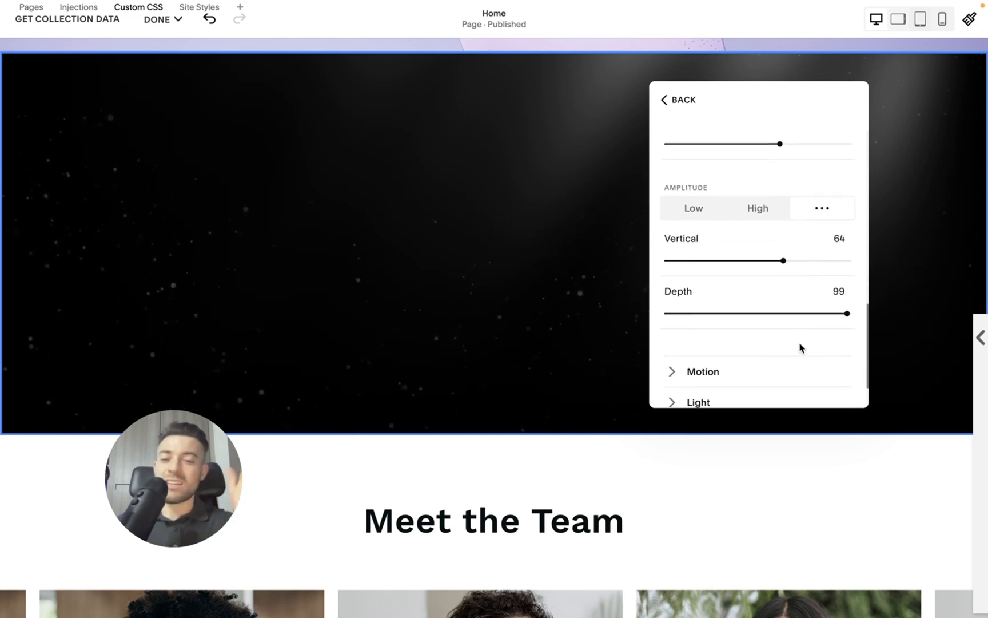
mouse_move(687, 282)
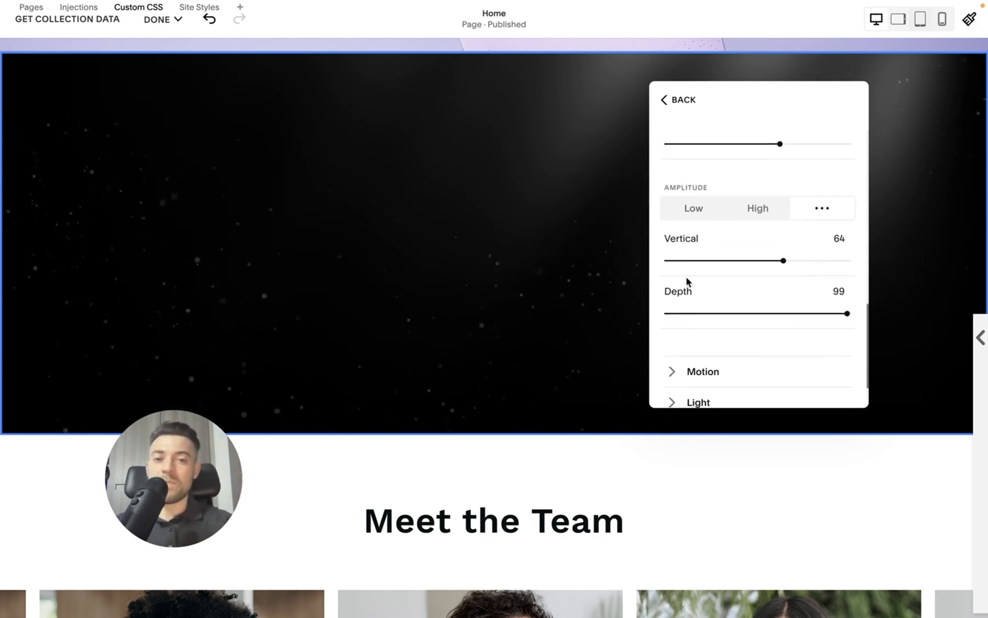
left_click(158, 19)
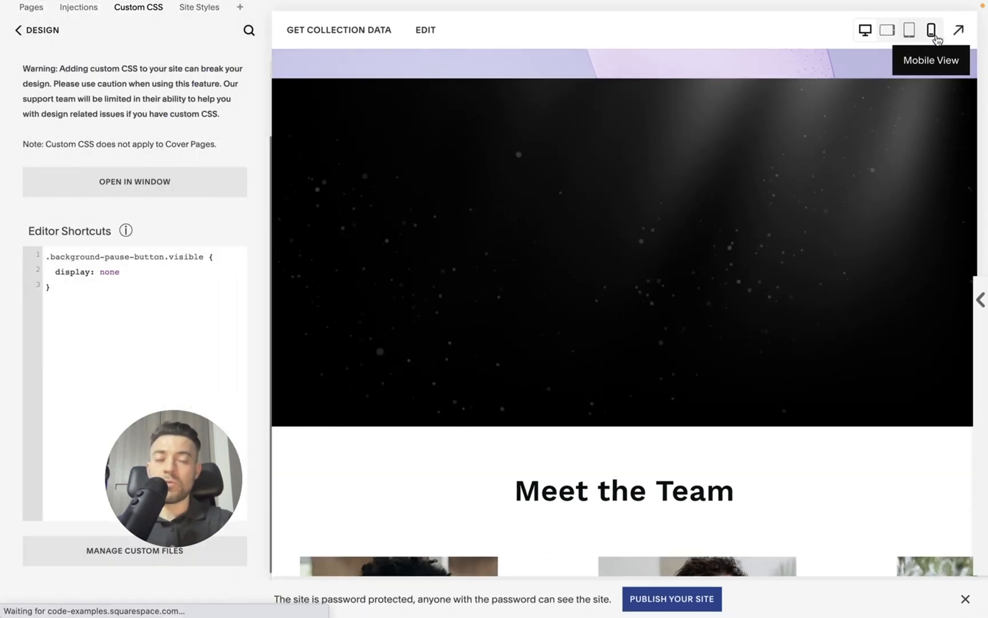
left_click(933, 31)
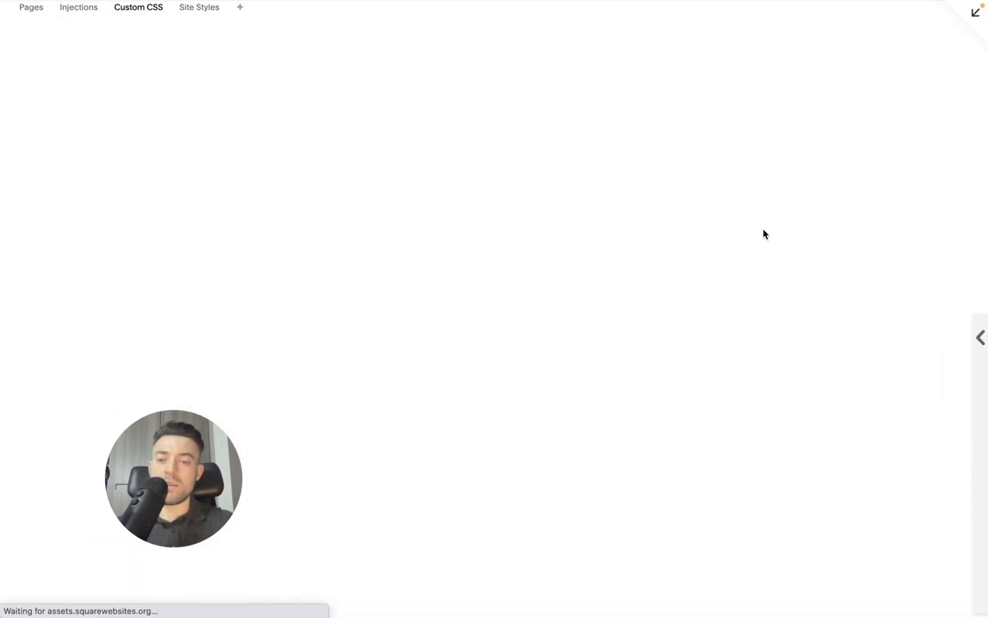